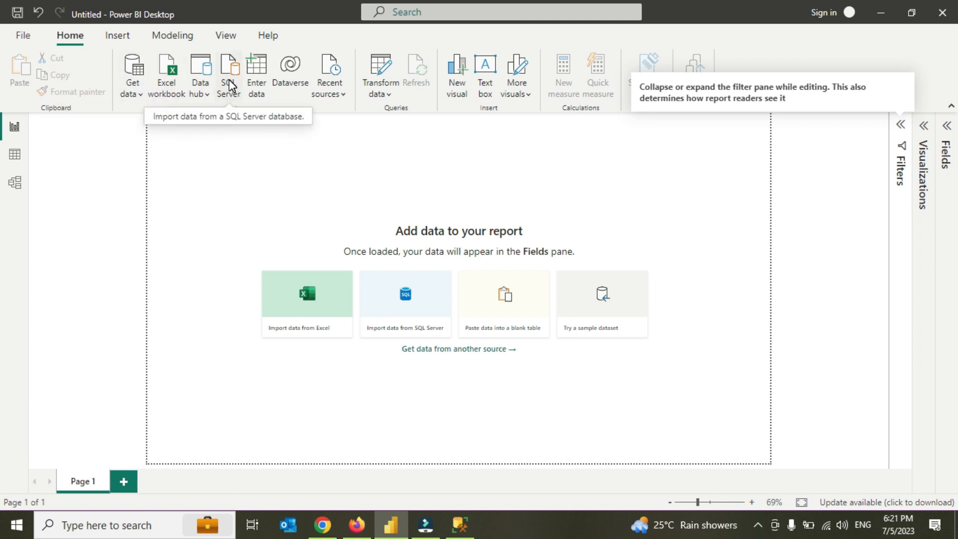
Choose SQL Server from Get data and focus the server field, then switch to Management Studio.
left_click(133, 74)
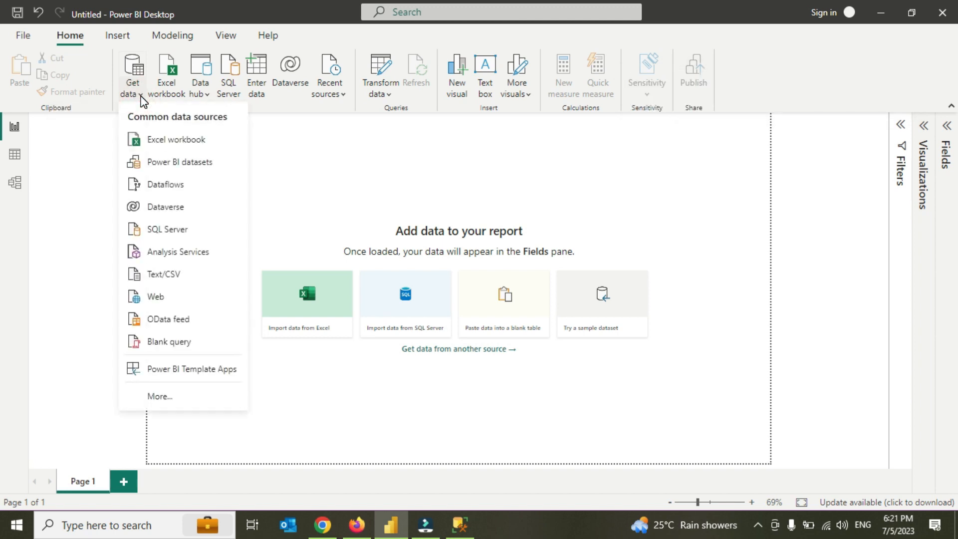
mouse_move(170, 229)
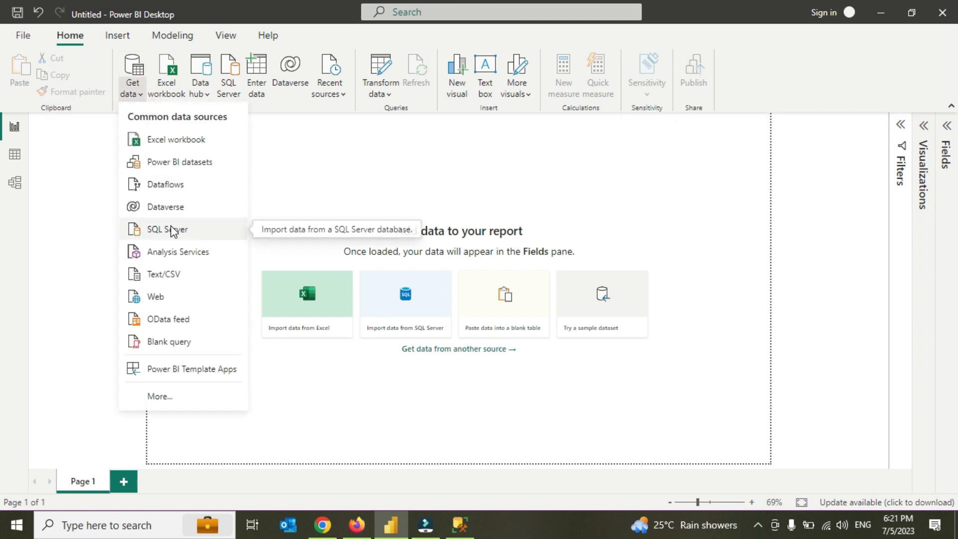
left_click(168, 229)
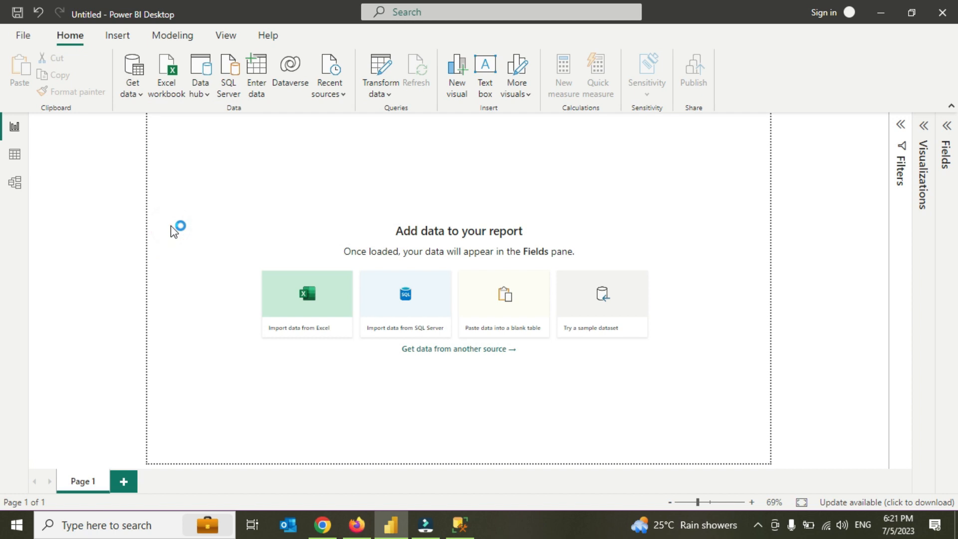
left_click(405, 303)
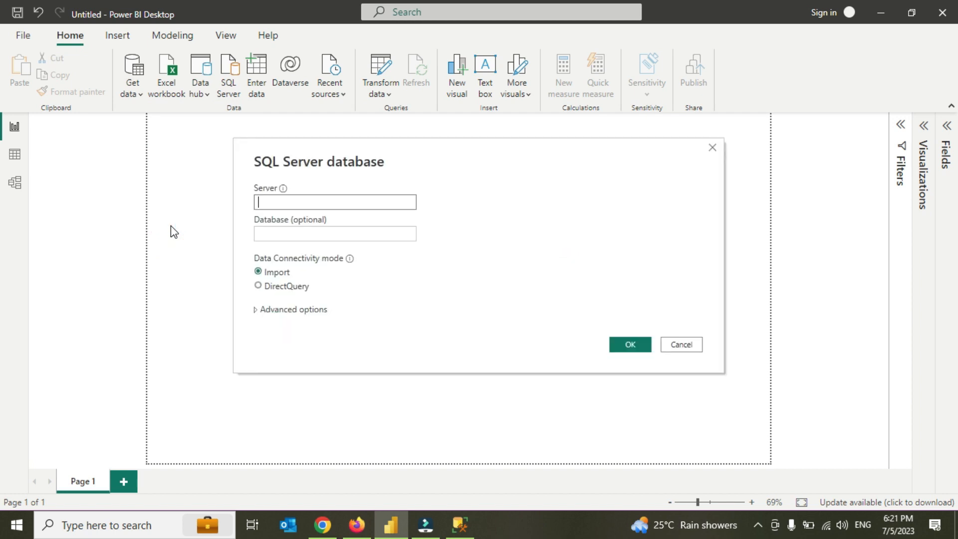
mouse_move(451, 252)
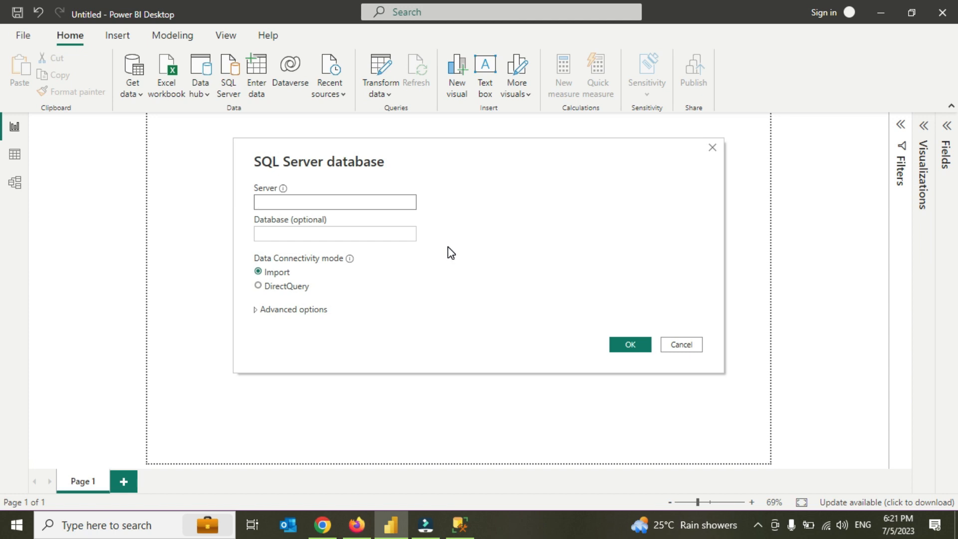
left_click(463, 524)
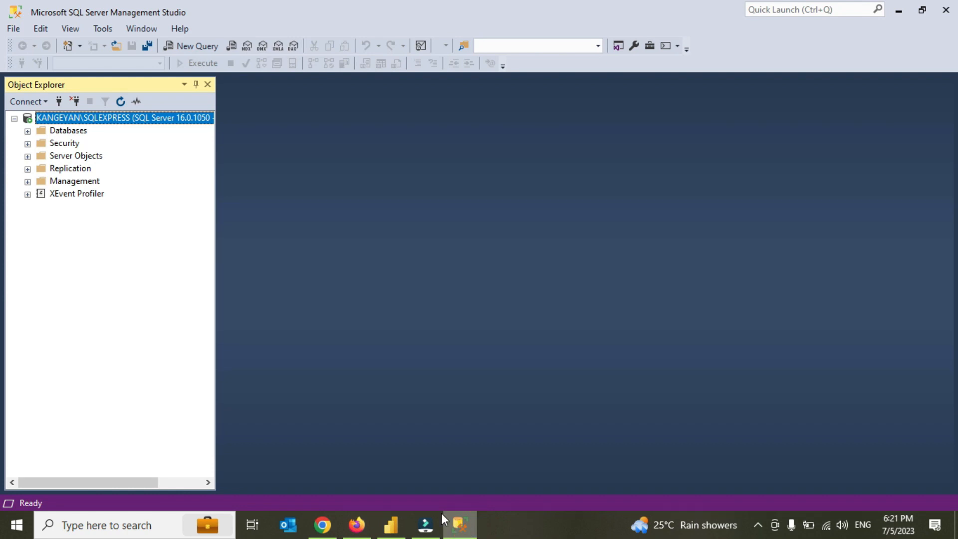
Expand Databases and master in Object Explorer to locate the Athletes table.
left_click(28, 130)
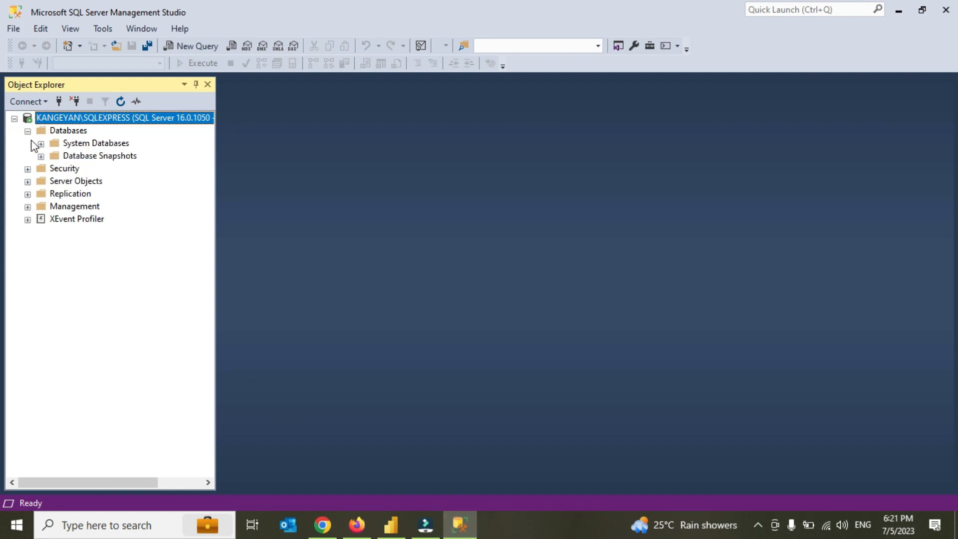
left_click(45, 143)
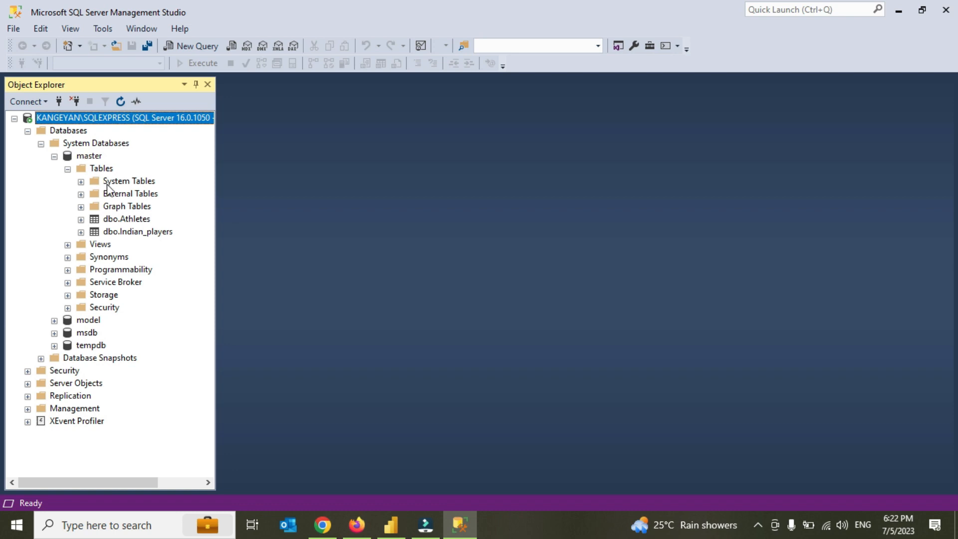
mouse_move(135, 226)
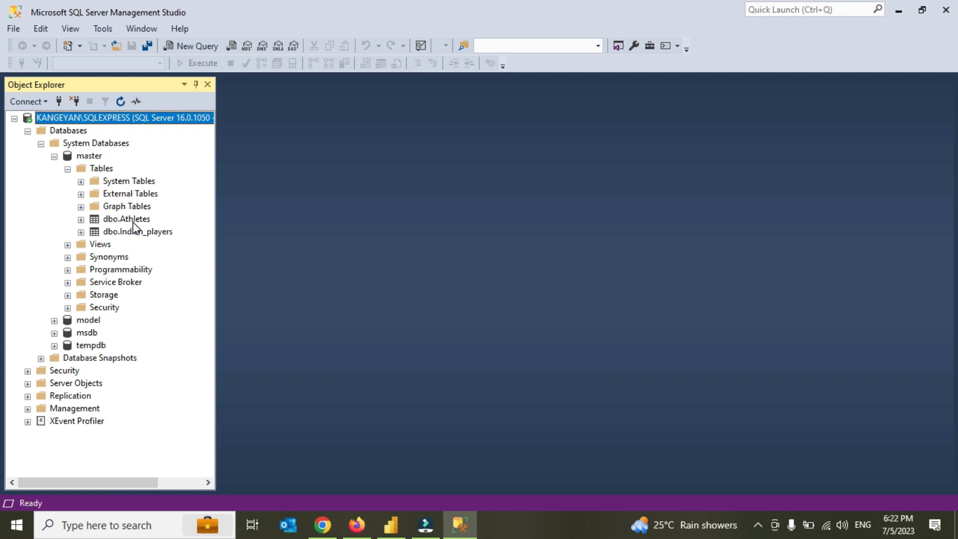
left_click(39, 143)
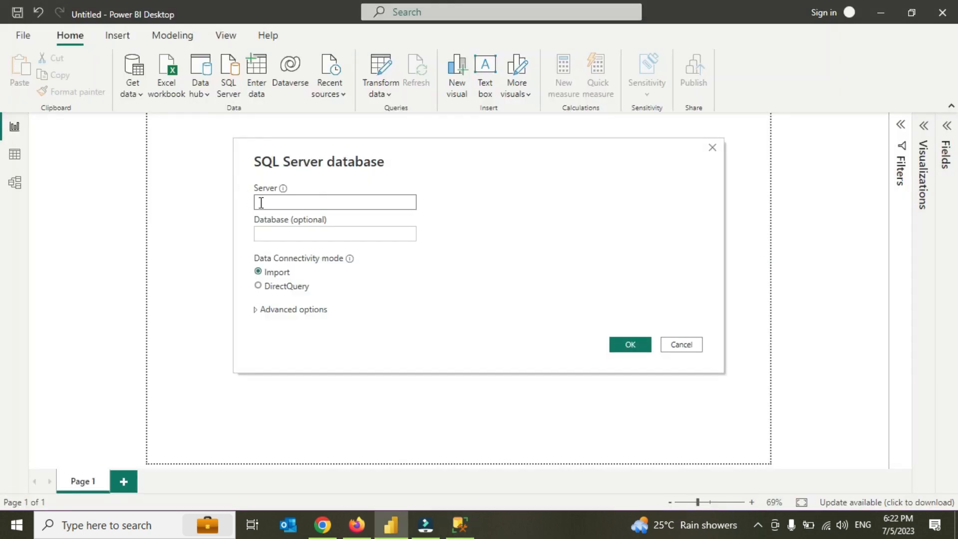
left_click(457, 536)
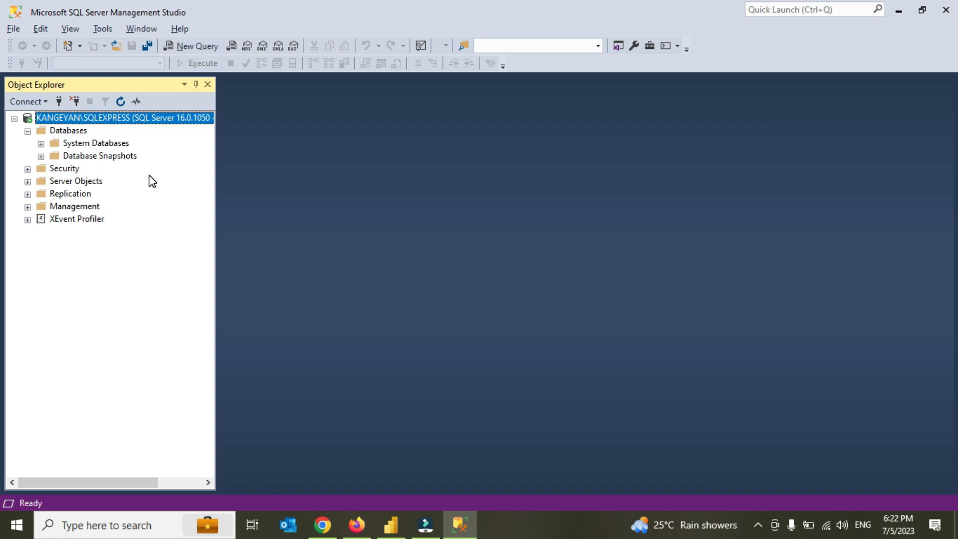
mouse_move(46, 119)
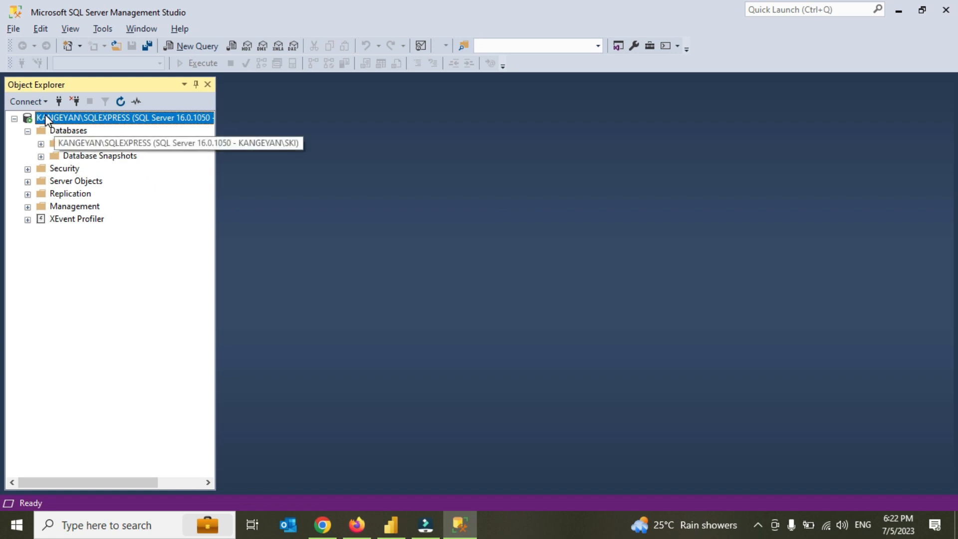
mouse_move(61, 119)
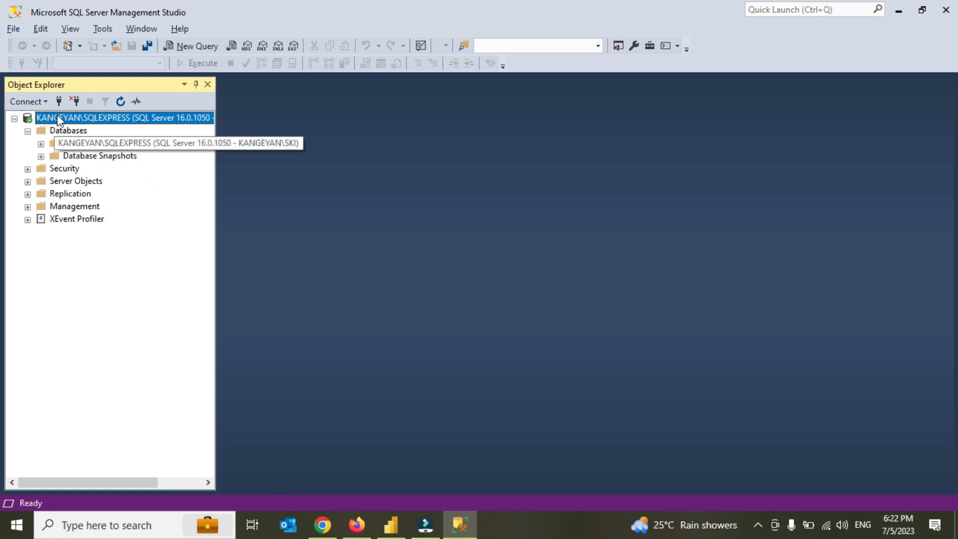
mouse_move(102, 136)
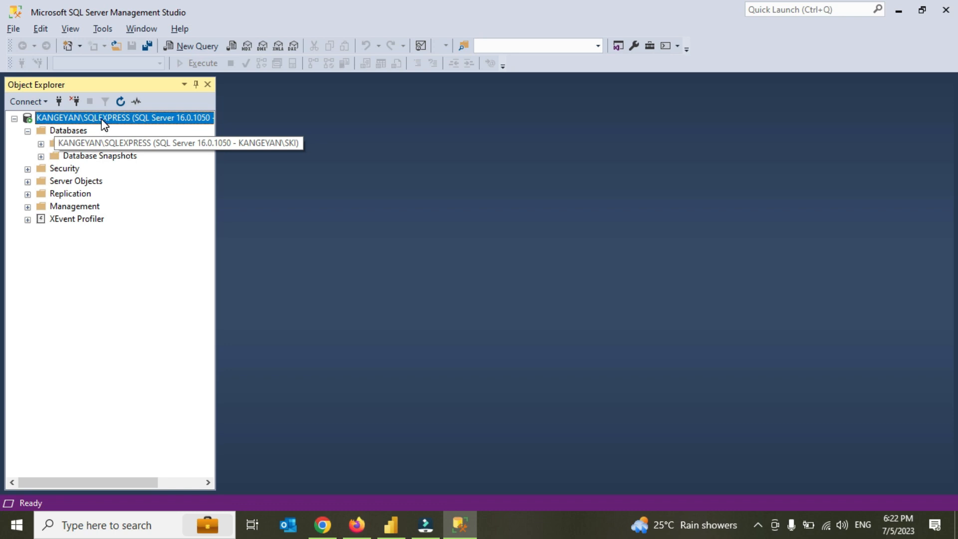
Read the server name Kangeyan\Sqlexpress from the server's Properties dialog.
right_click(104, 119)
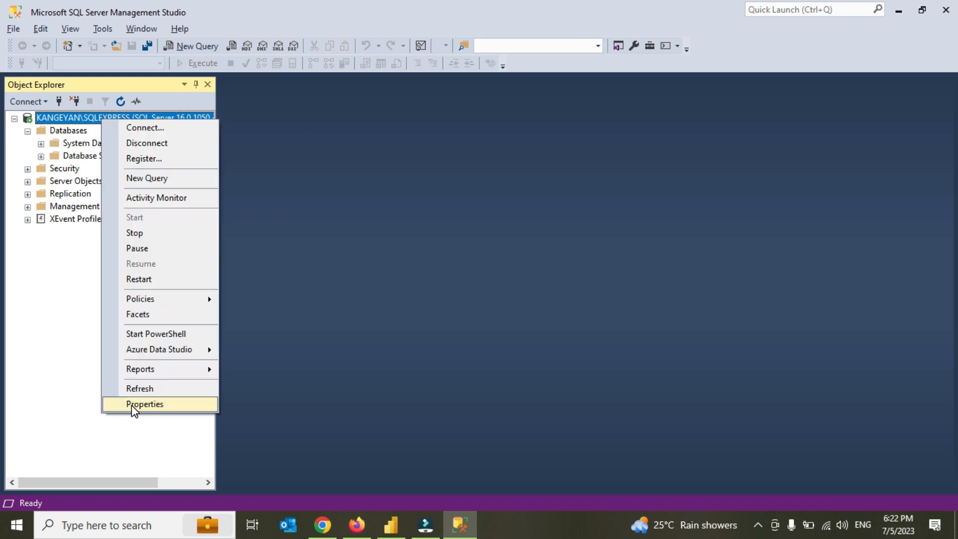
left_click(144, 404)
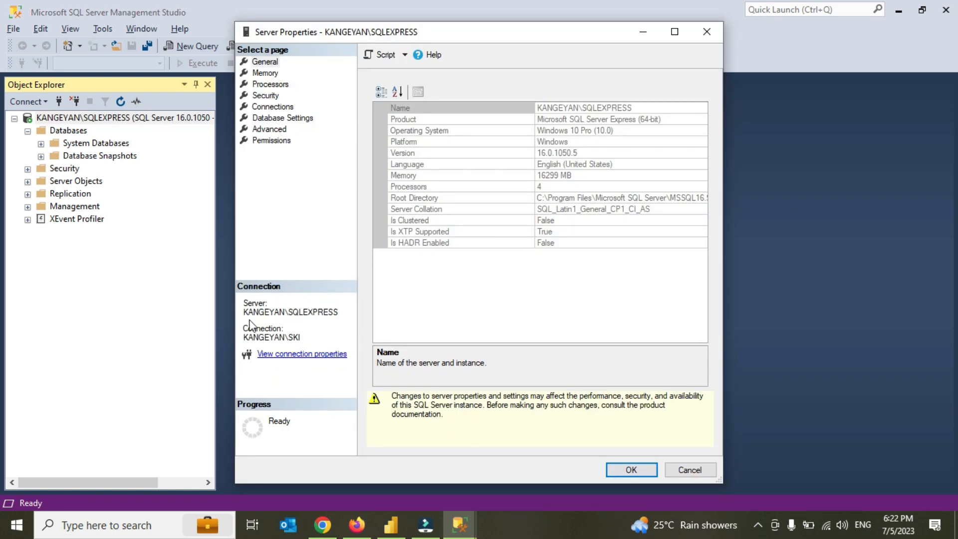
mouse_move(294, 318)
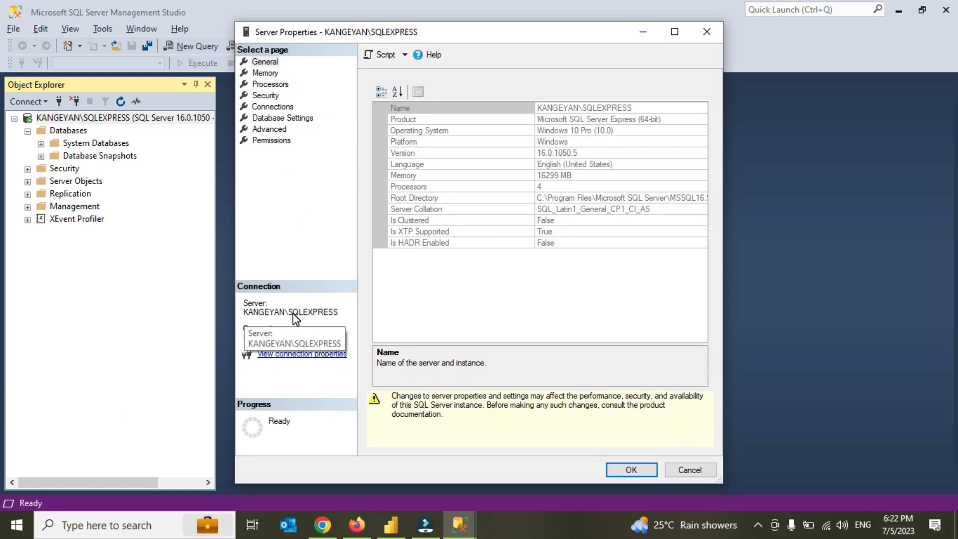
mouse_move(326, 325)
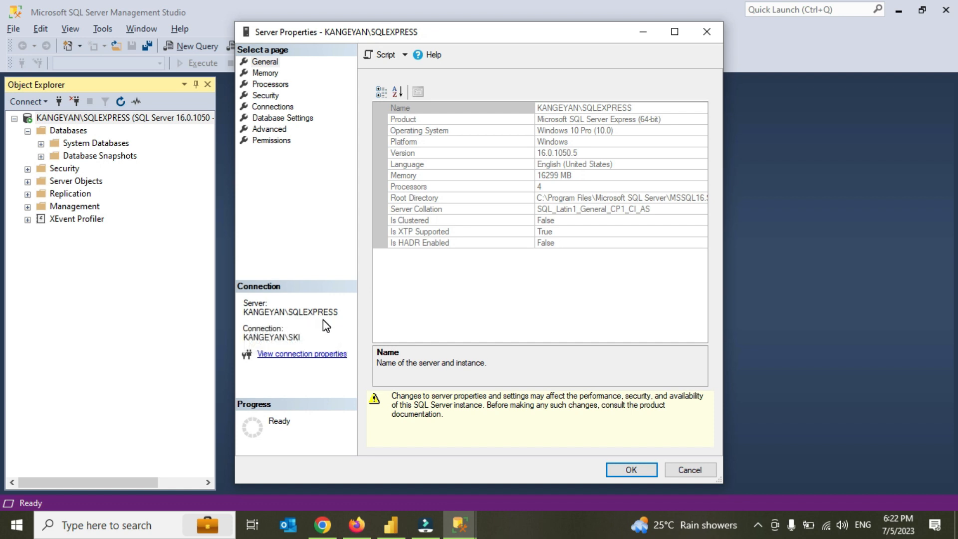
mouse_move(312, 344)
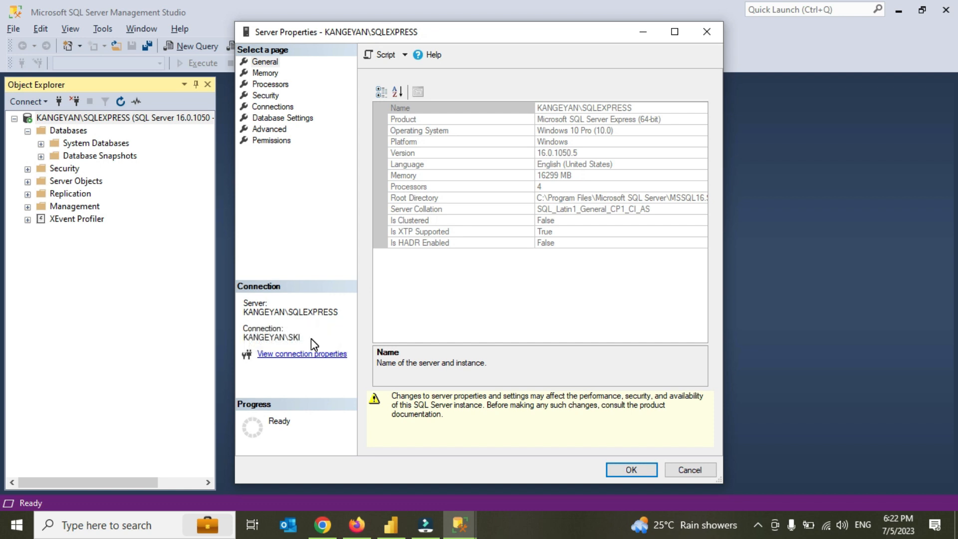
left_click(345, 309)
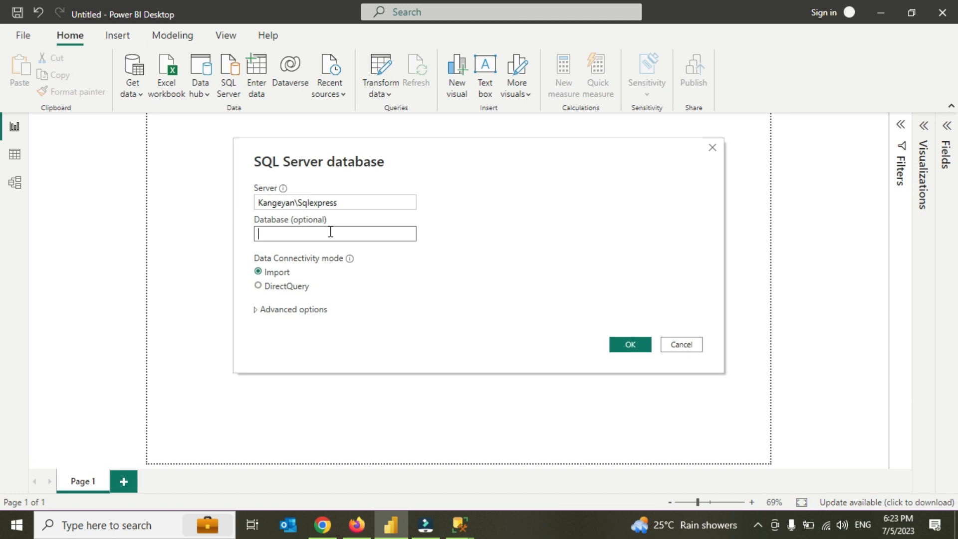
Enter database Master, connect, tick Athletes in Navigator and load it.
type("Ma")
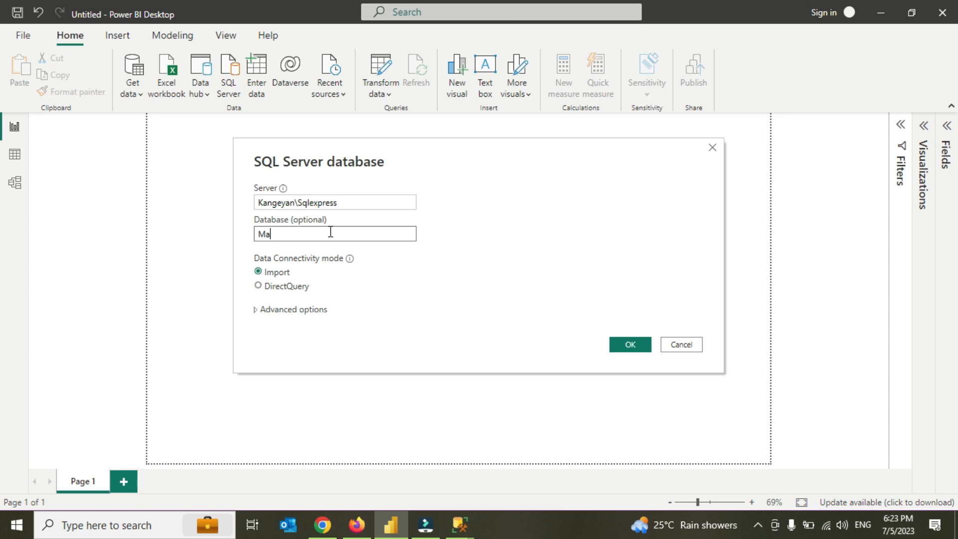
type("ster")
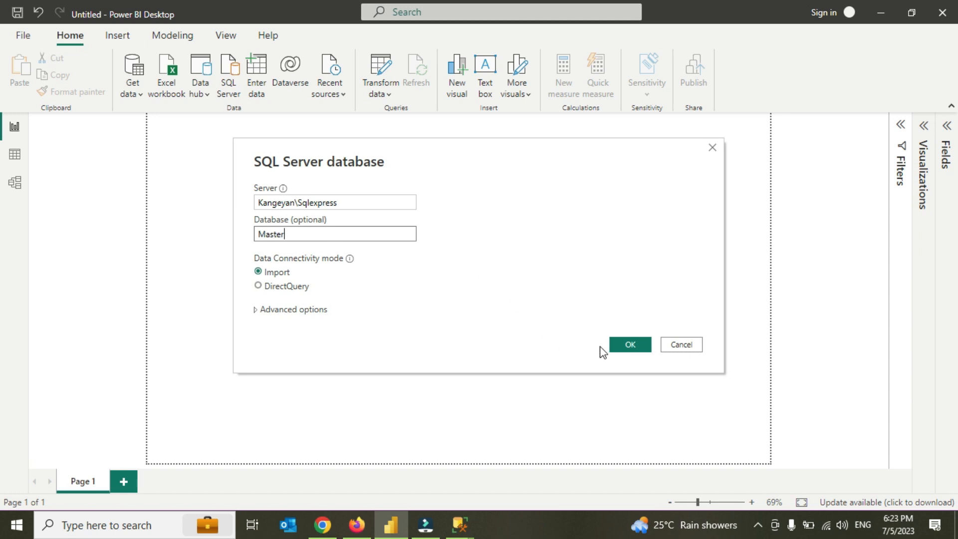
left_click(629, 344)
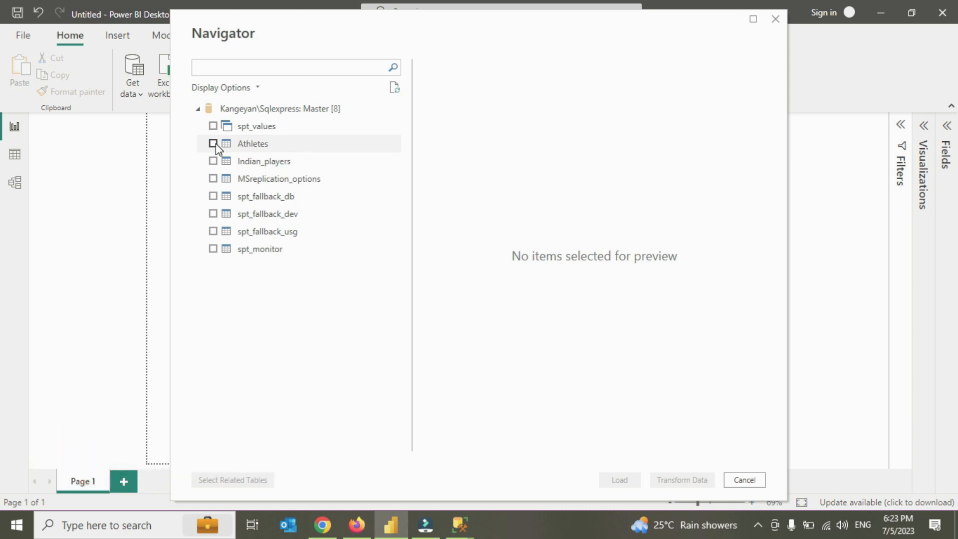
left_click(213, 144)
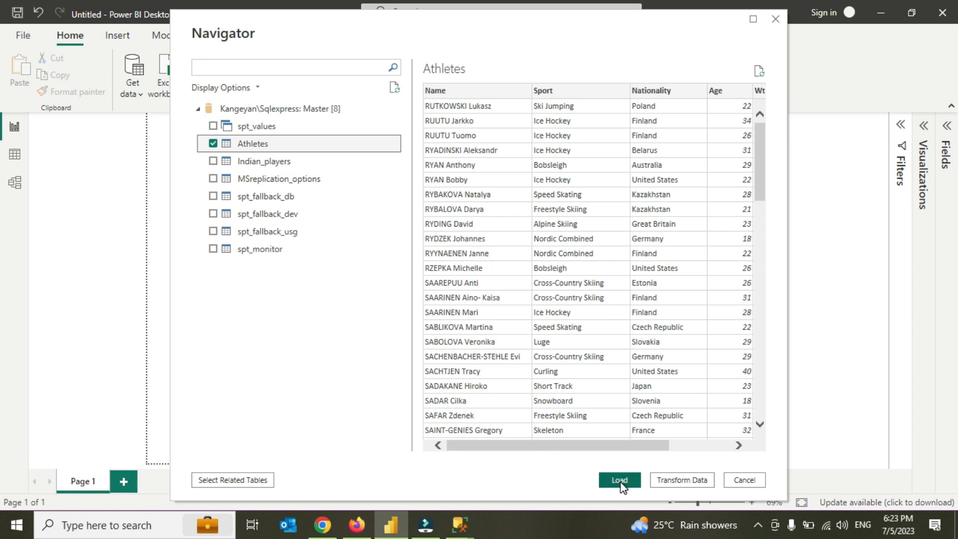
left_click(620, 480)
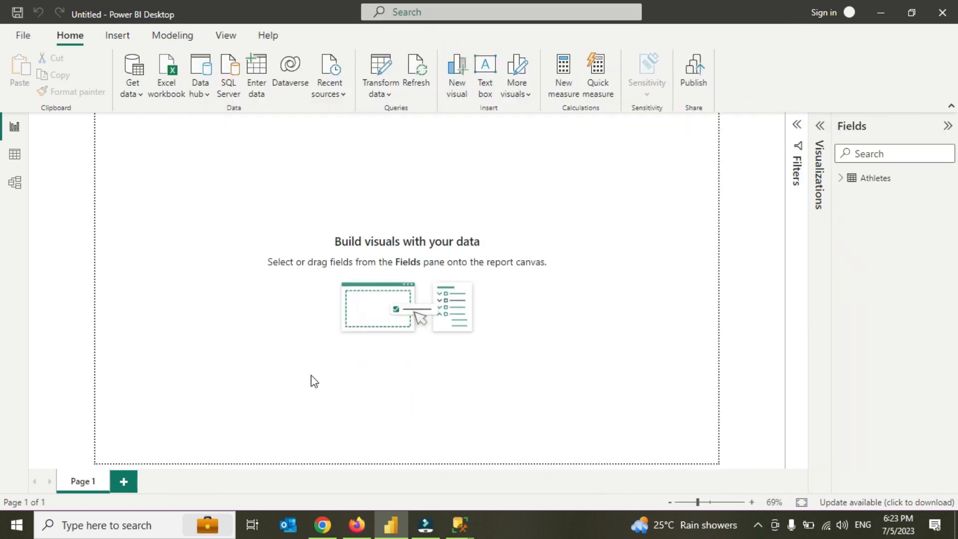
mouse_move(818, 124)
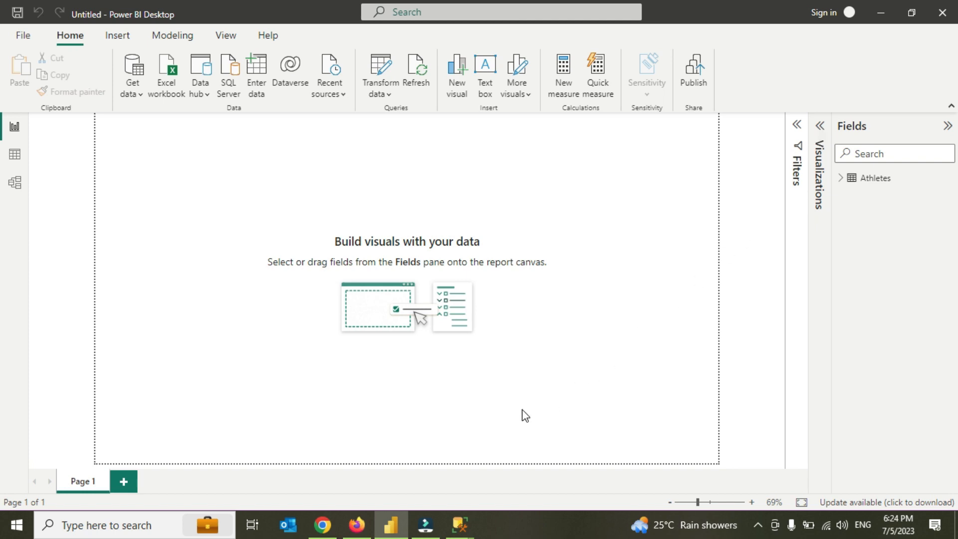
mouse_move(458, 524)
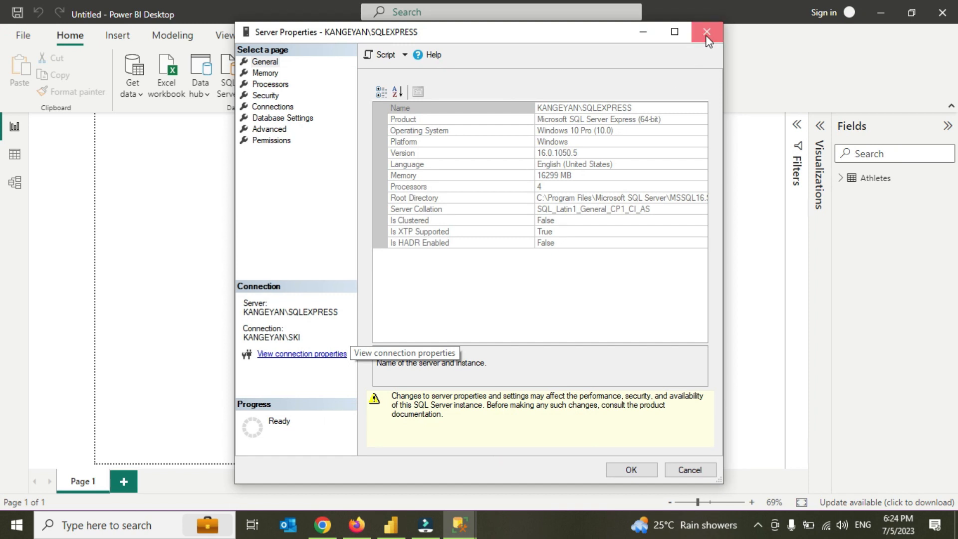
left_click(702, 32)
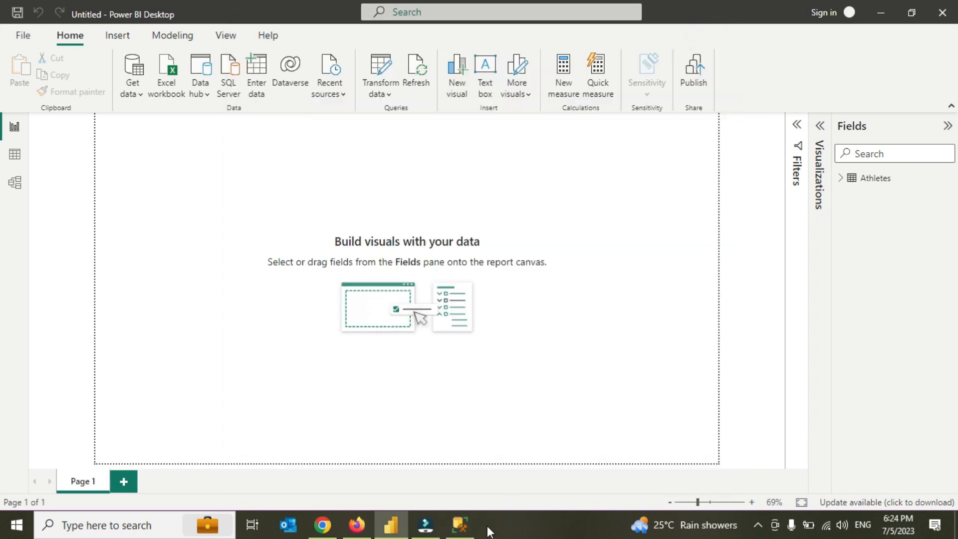
left_click(458, 524)
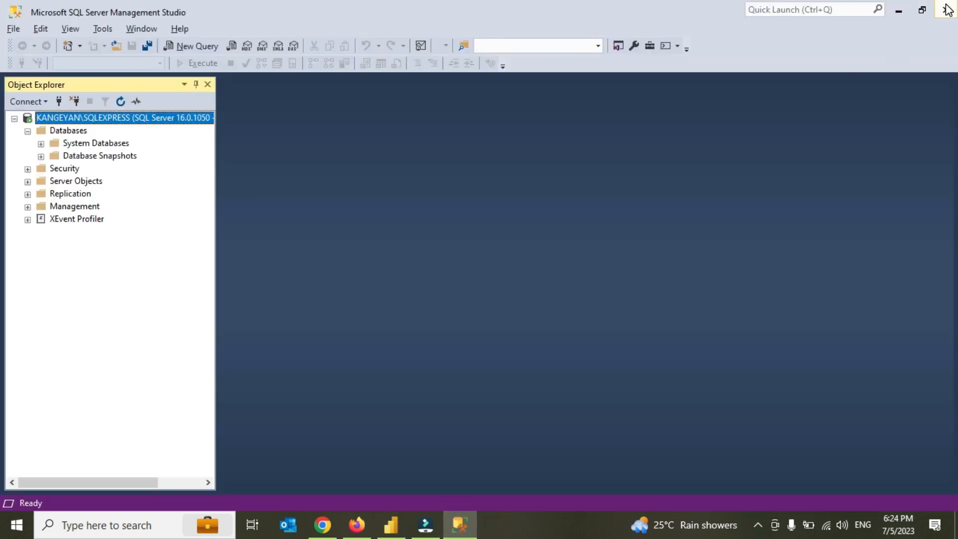
left_click(391, 524)
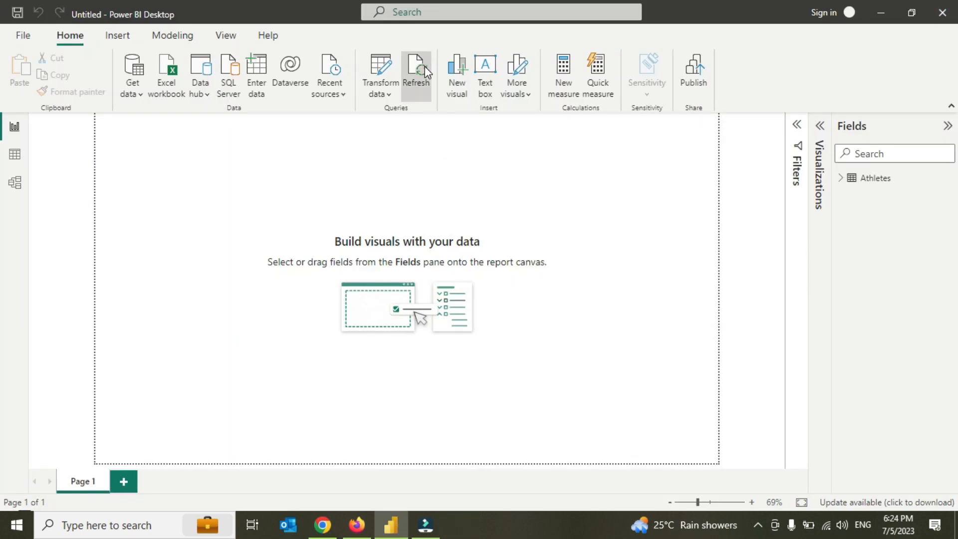
left_click(416, 67)
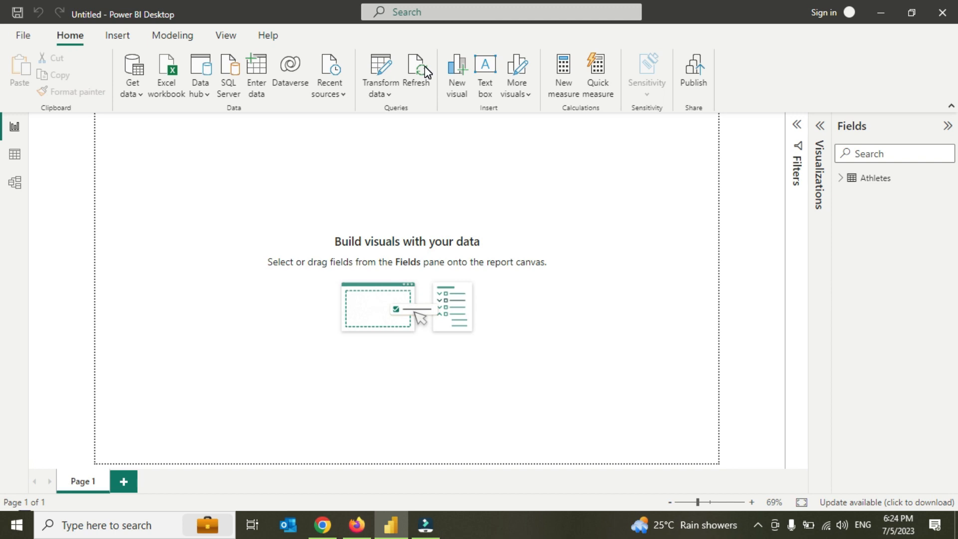
mouse_move(867, 140)
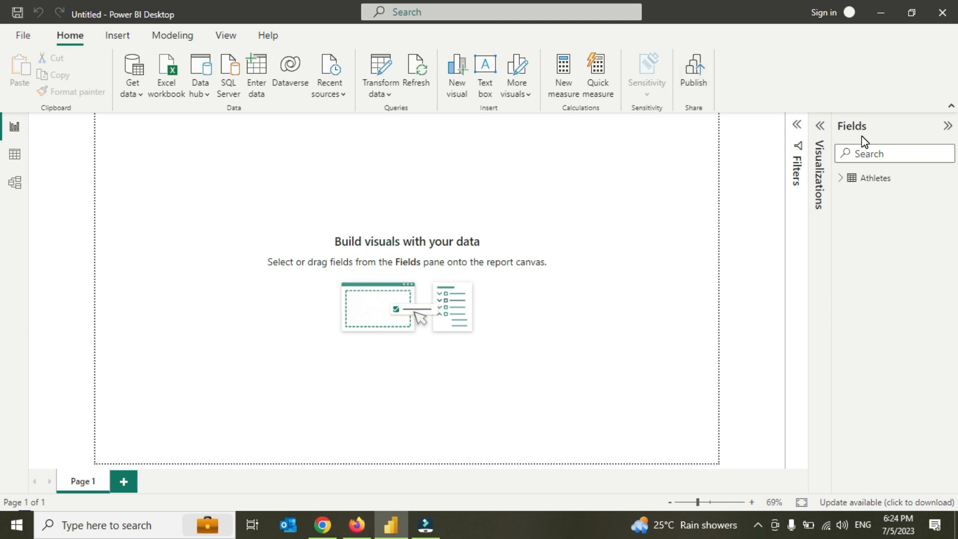
Add a Card visual with Athletes' Name aggregated as Count, showing 2606.
left_click(819, 124)
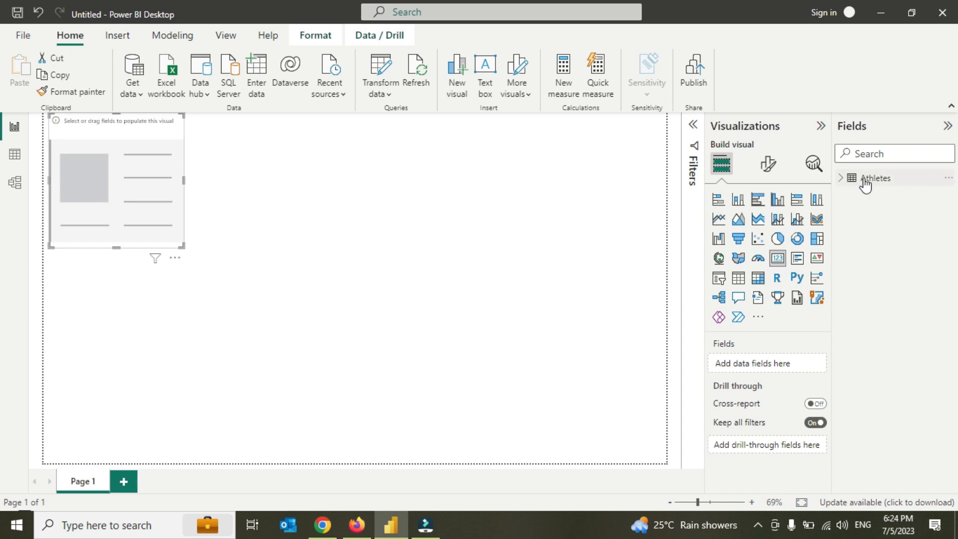
left_click(843, 178)
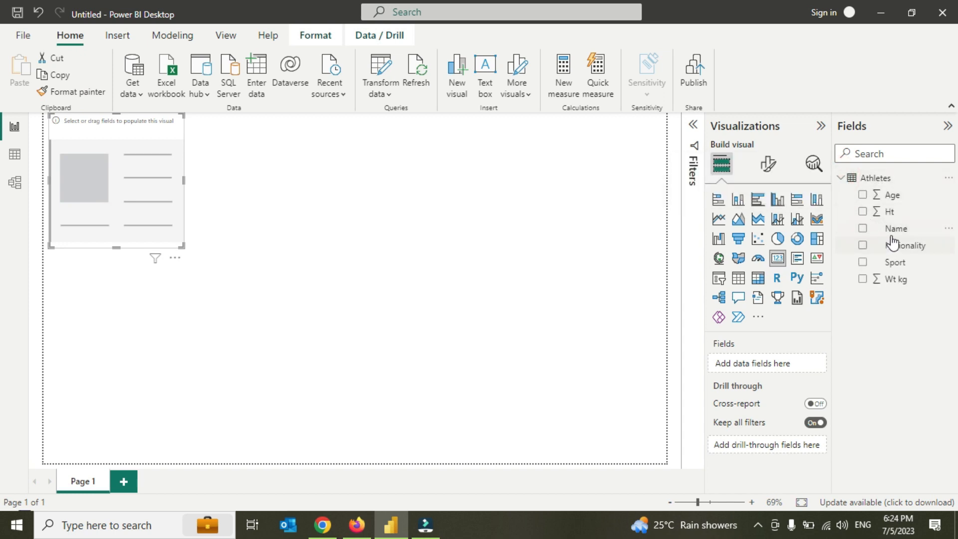
left_click(862, 228)
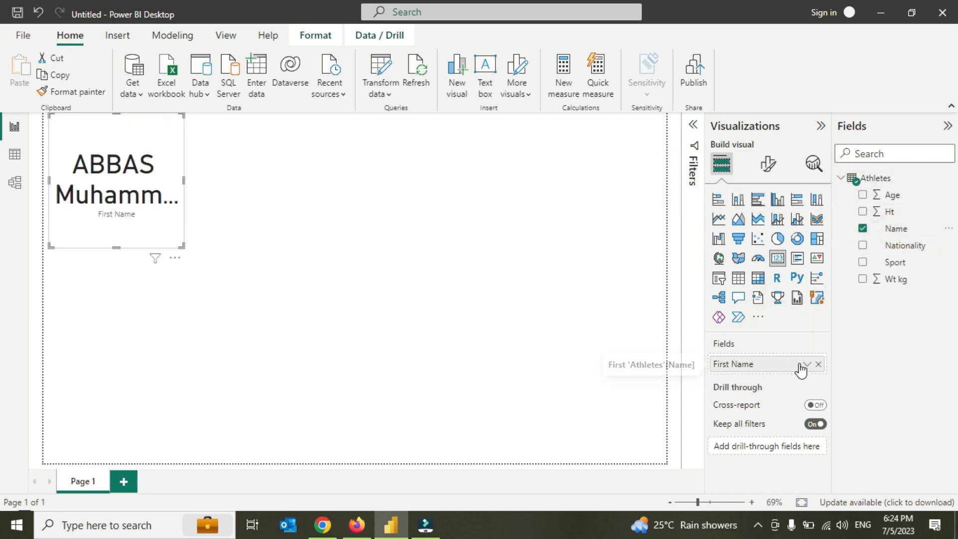
left_click(805, 364)
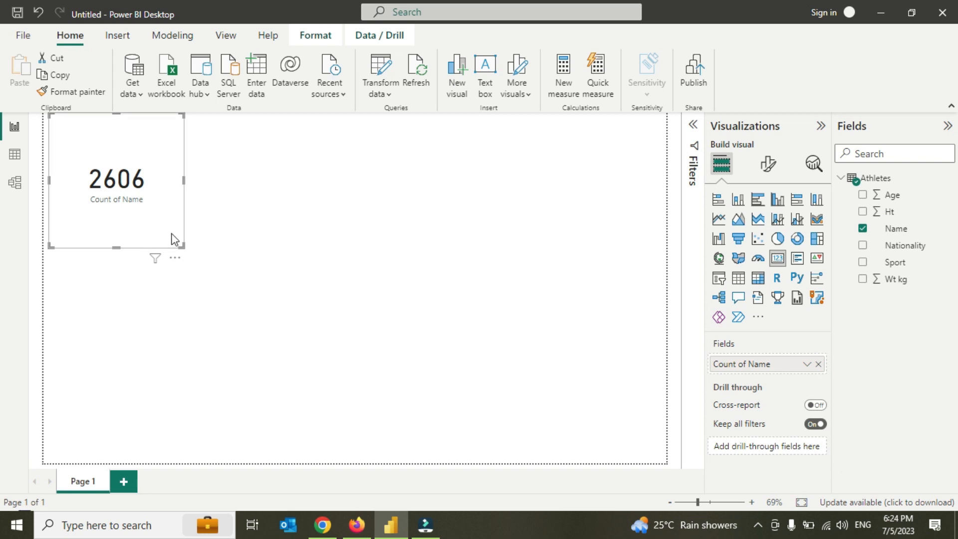